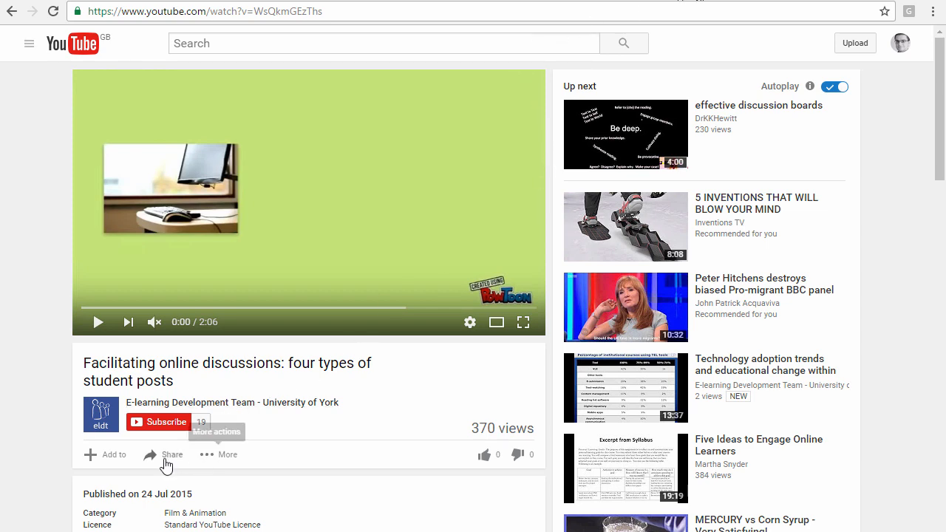
- Show the video's Share embed code and append ?autoplay=1&rel=0 after the video ID
{"action": "left_click", "coordinate": [172, 455]}
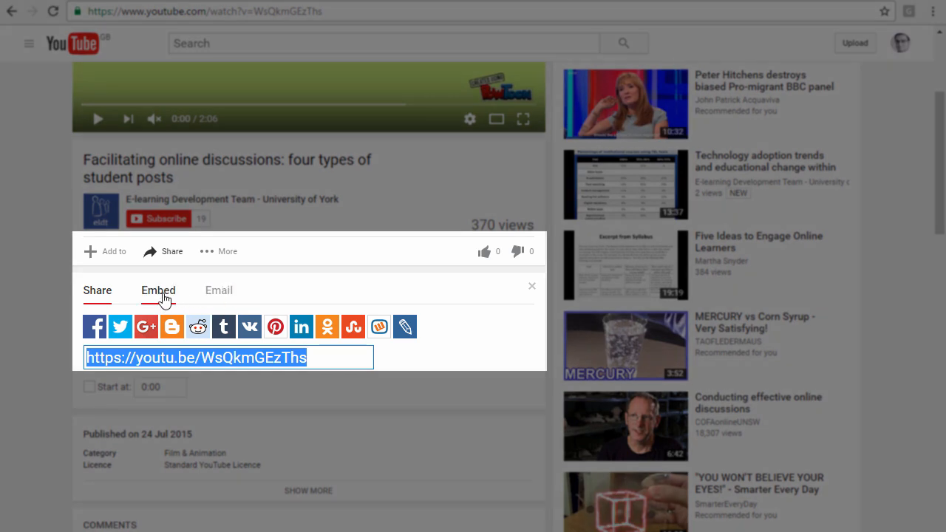
{"action": "left_click", "coordinate": [158, 290]}
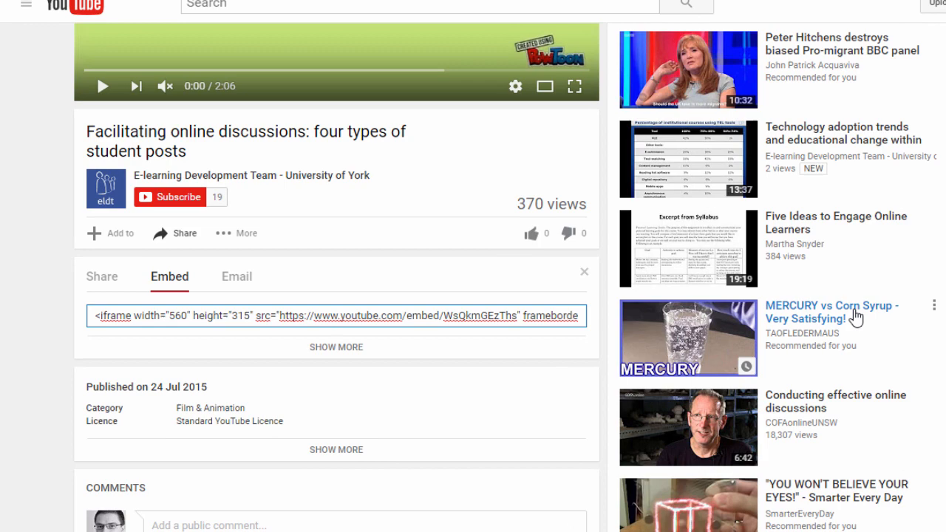
{"action": "scroll", "scroll_direction": "down", "scroll_amount": 3}
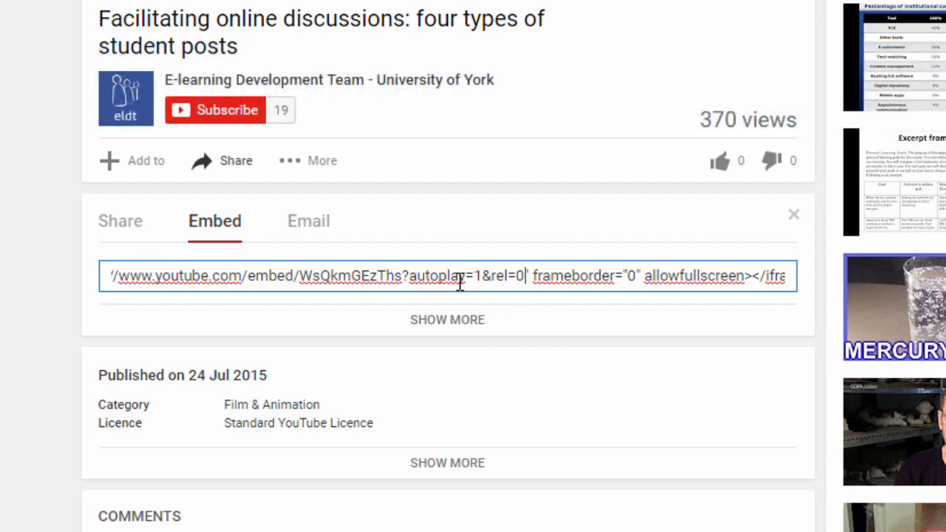
{"action": "mouse_move", "coordinate": [493, 279]}
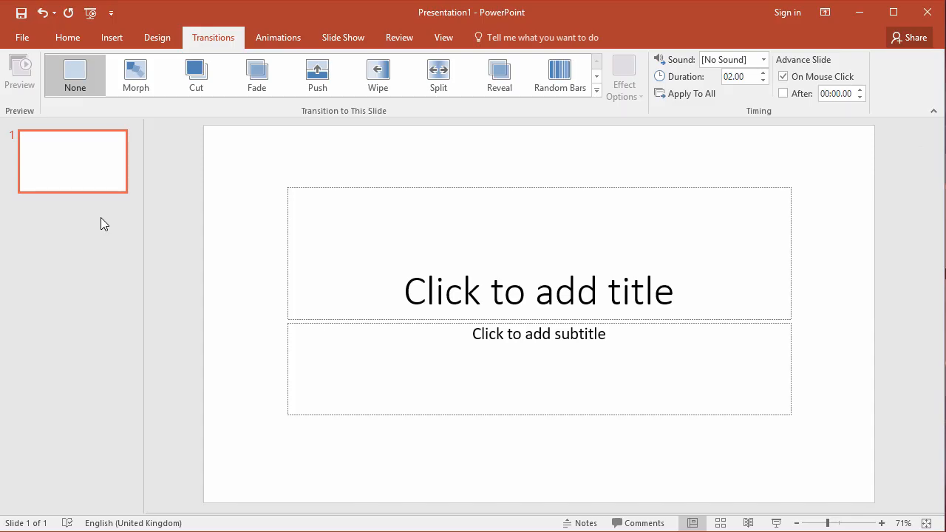
{"action": "mouse_move", "coordinate": [171, 276]}
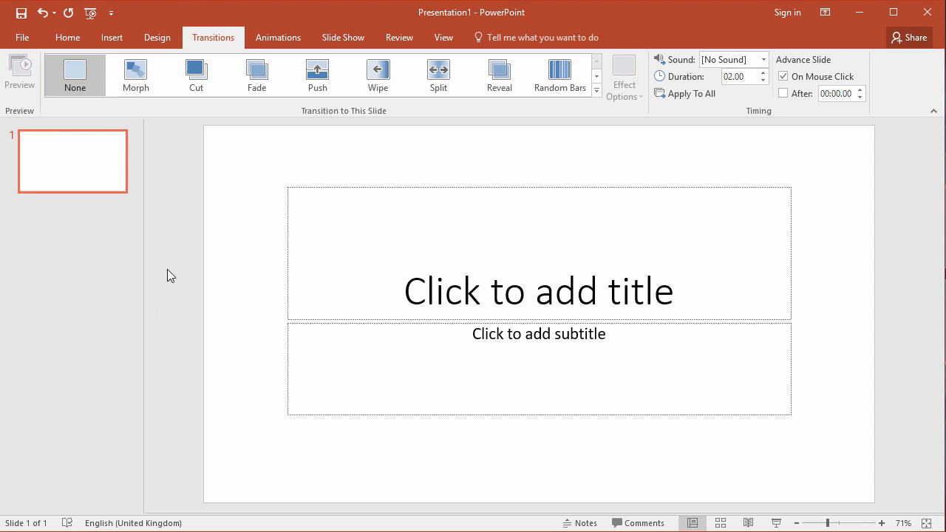
{"action": "mouse_move", "coordinate": [100, 168]}
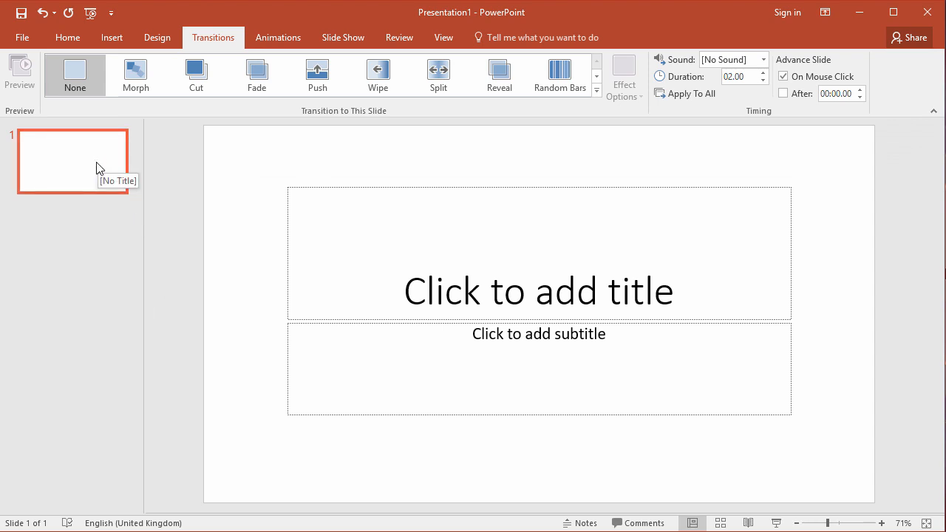
- Change slide 1 to the Blank layout, removing its title and subtitle placeholders
{"action": "right_click", "coordinate": [72, 160]}
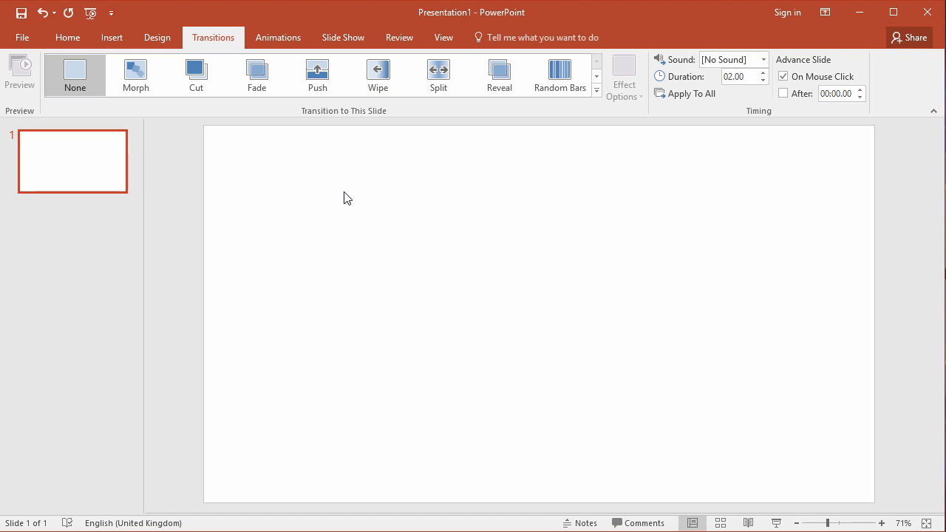
{"action": "left_click", "coordinate": [111, 37]}
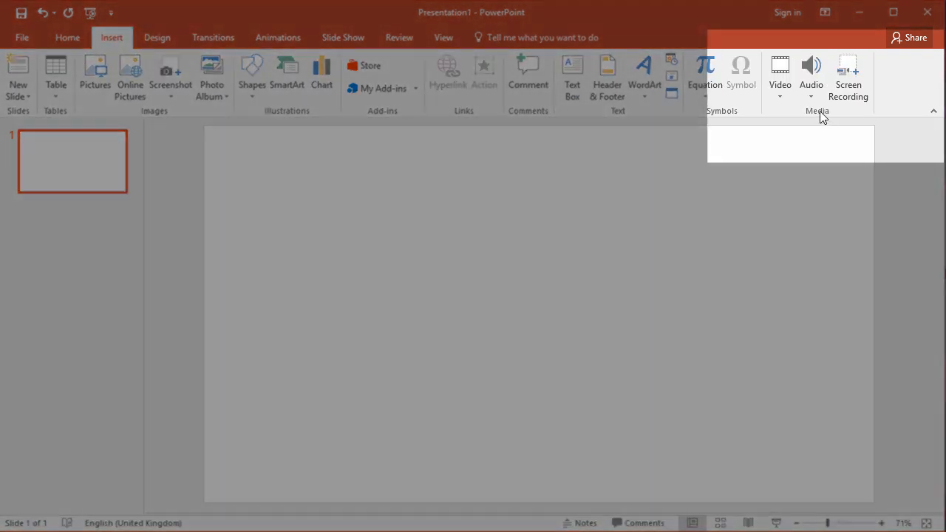
- Insert the YouTube video on slide 1 by pasting its embed code into Online Video
{"action": "left_click", "coordinate": [780, 74]}
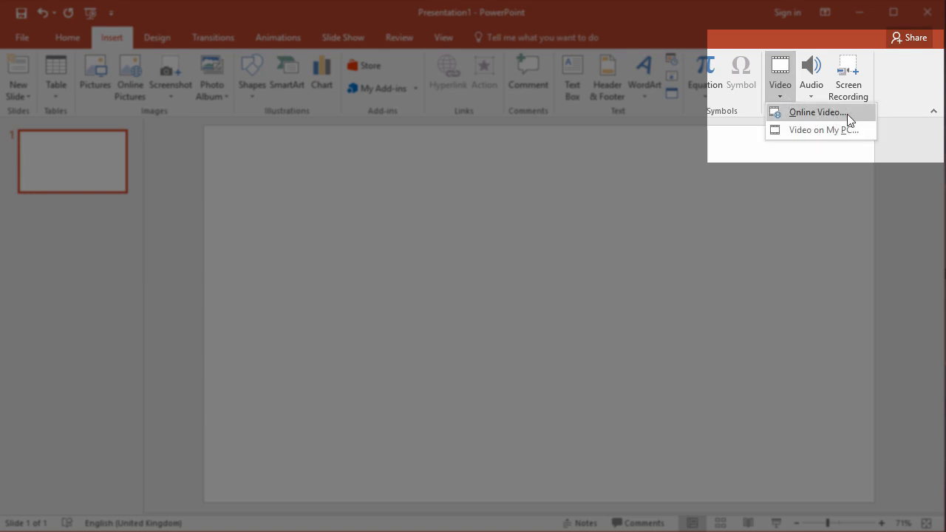
{"action": "left_click", "coordinate": [817, 111]}
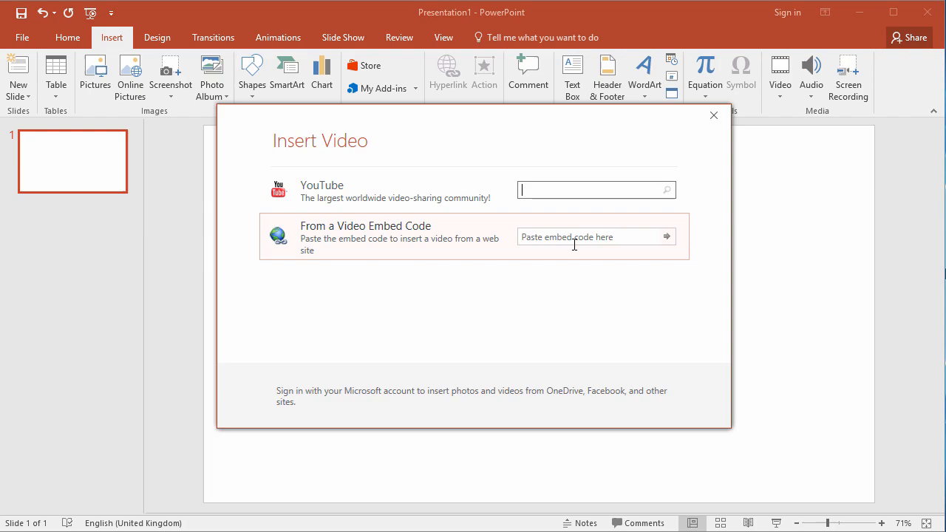
{"action": "left_click", "coordinate": [584, 237]}
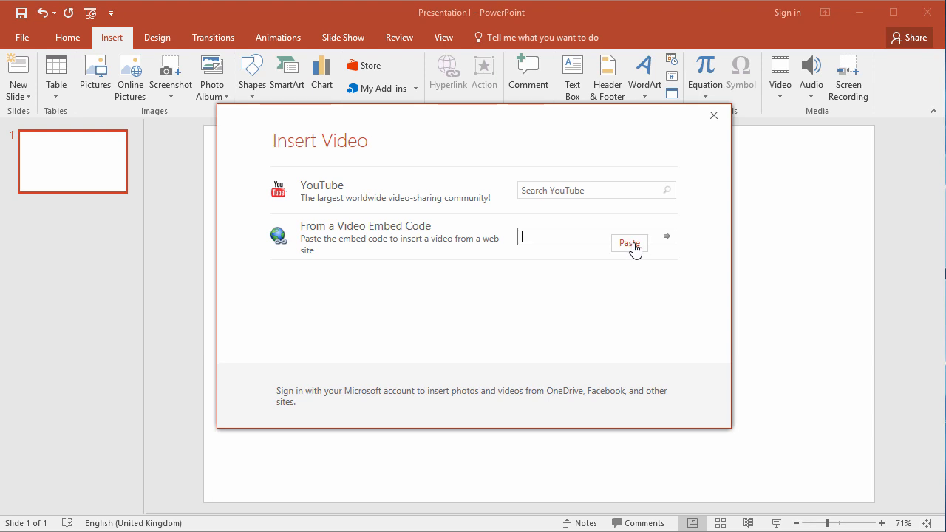
{"action": "left_click", "coordinate": [629, 244]}
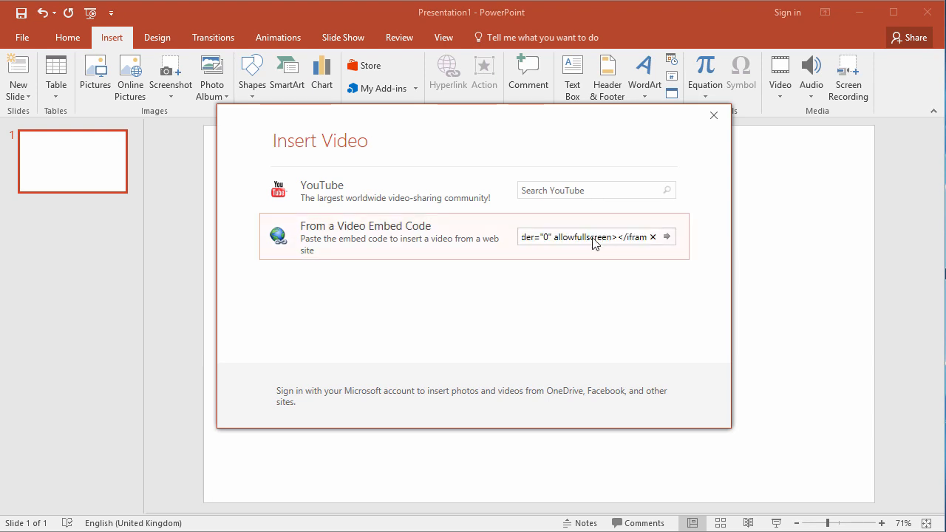
{"action": "mouse_move", "coordinate": [666, 237]}
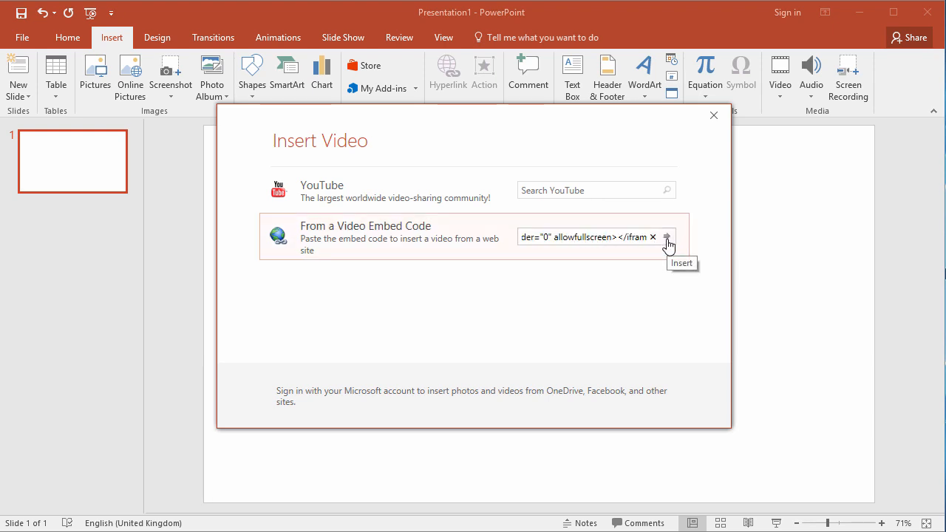
{"action": "left_click", "coordinate": [666, 237]}
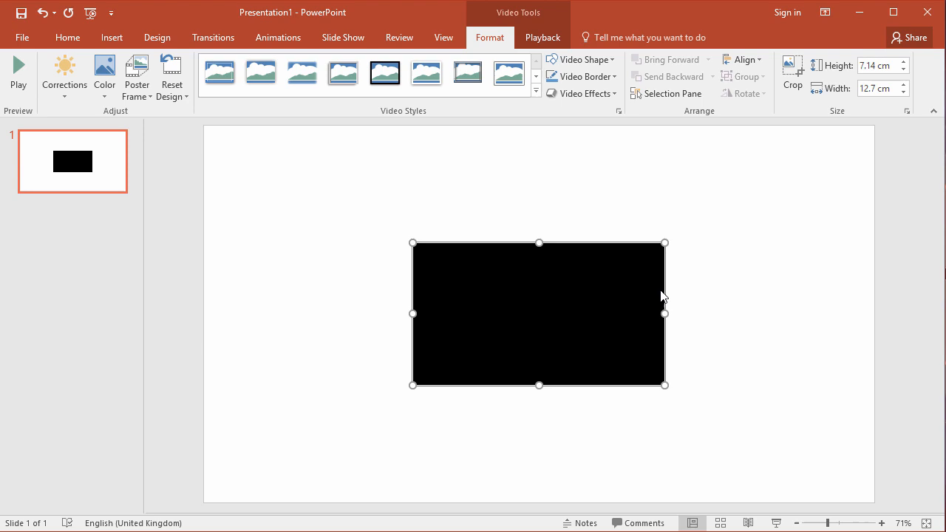
- Move the video right, add a 'Video Here!' text box, and enlarge the video
{"action": "left_click_drag", "start_coordinate": [538, 314], "coordinate": [629, 268]}
{"action": "type", "text": "Video Here!"}
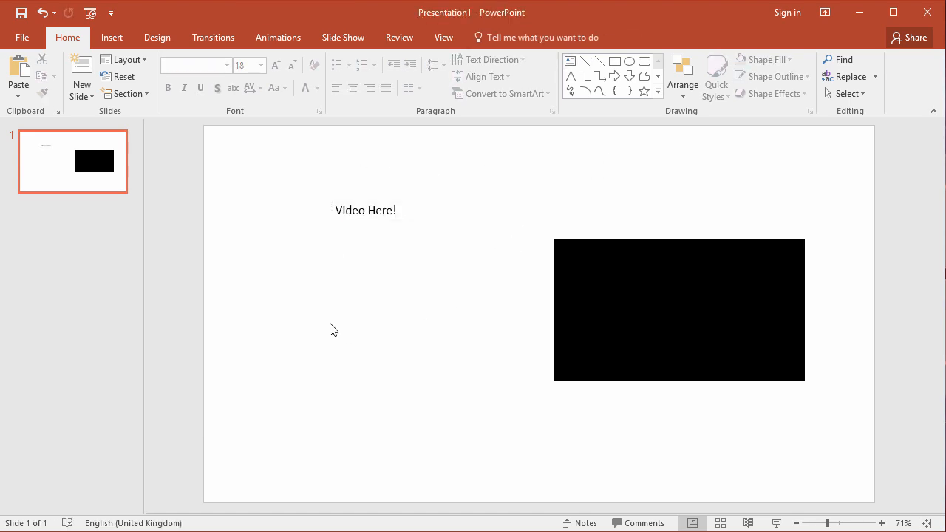
{"action": "left_click", "coordinate": [678, 311]}
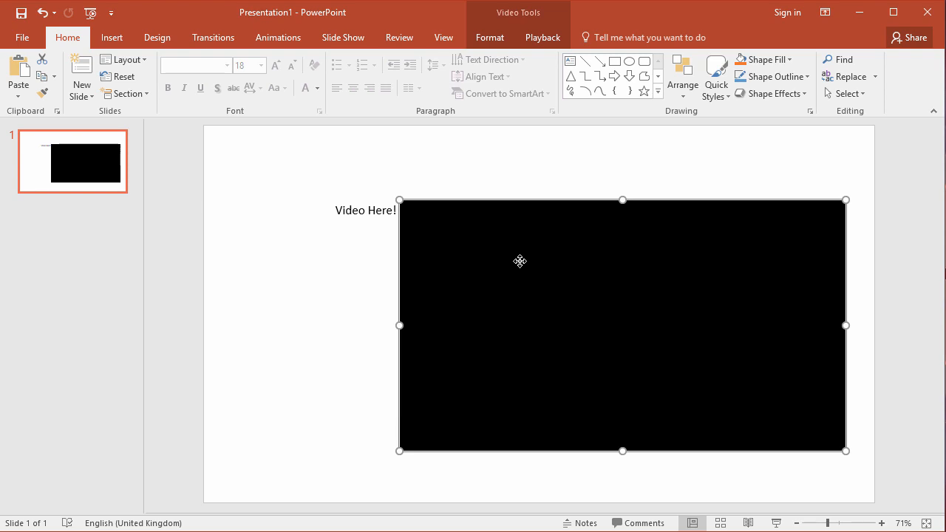
{"action": "left_click", "coordinate": [330, 269]}
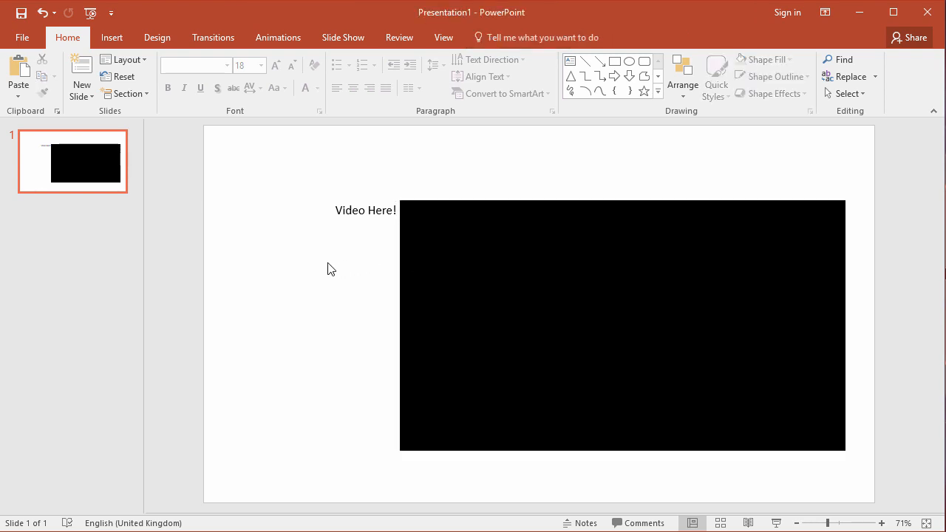
- Add a blank second slide after slide 1, then show slide 1's transition timing settings
{"action": "right_click", "coordinate": [72, 161]}
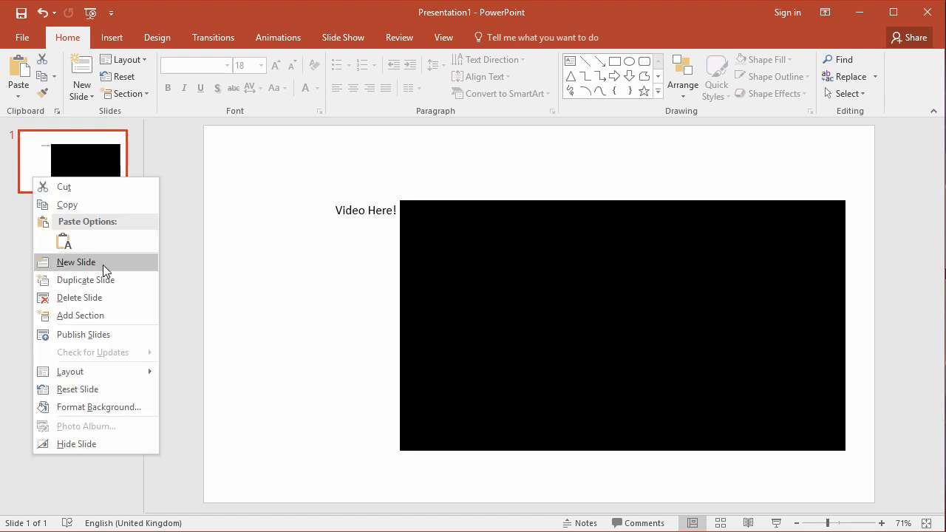
{"action": "left_click", "coordinate": [76, 262]}
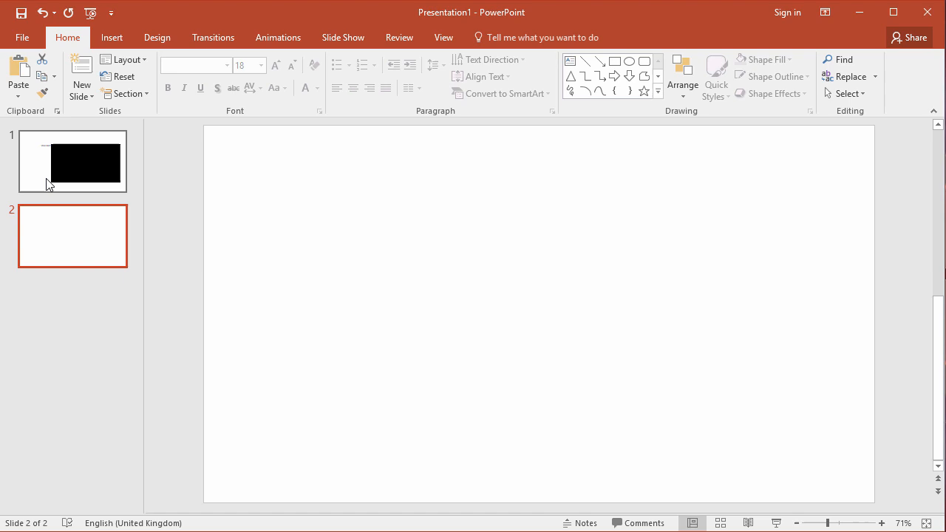
{"action": "left_click", "coordinate": [72, 161]}
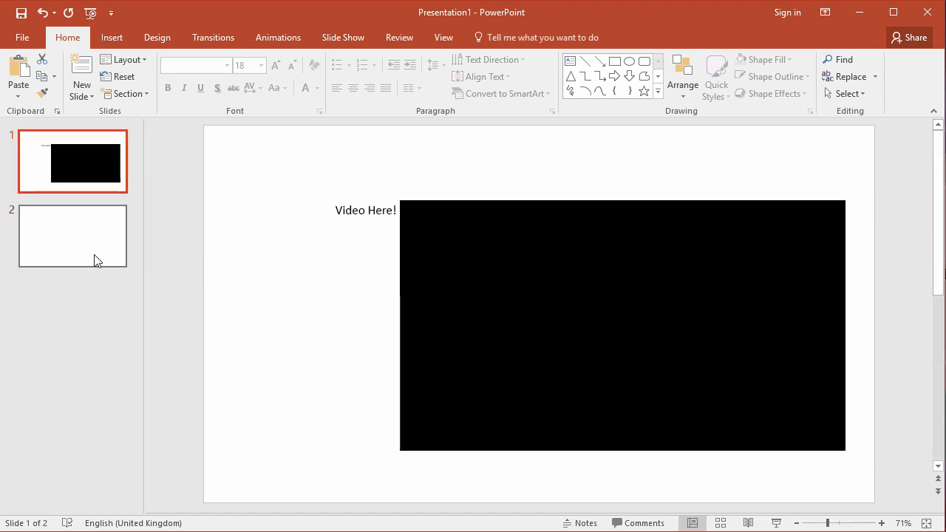
{"action": "left_click", "coordinate": [72, 236]}
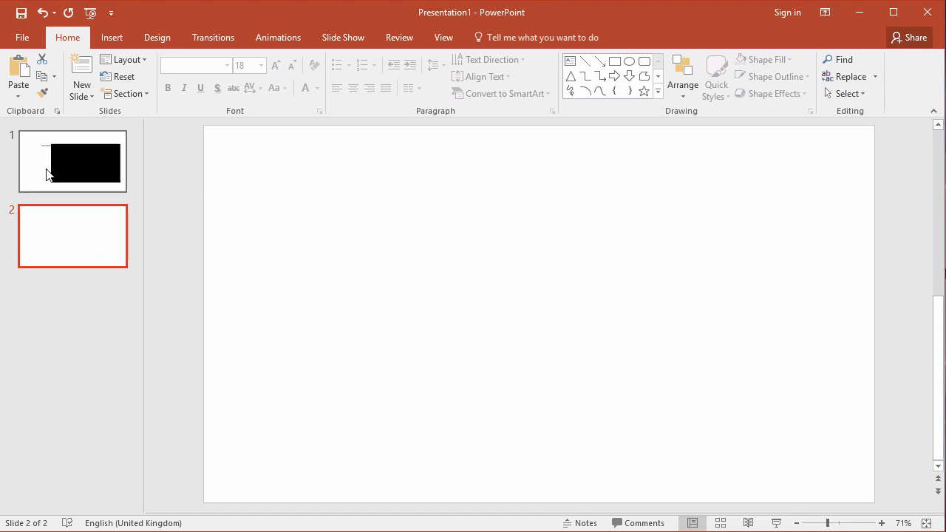
{"action": "left_click", "coordinate": [213, 37]}
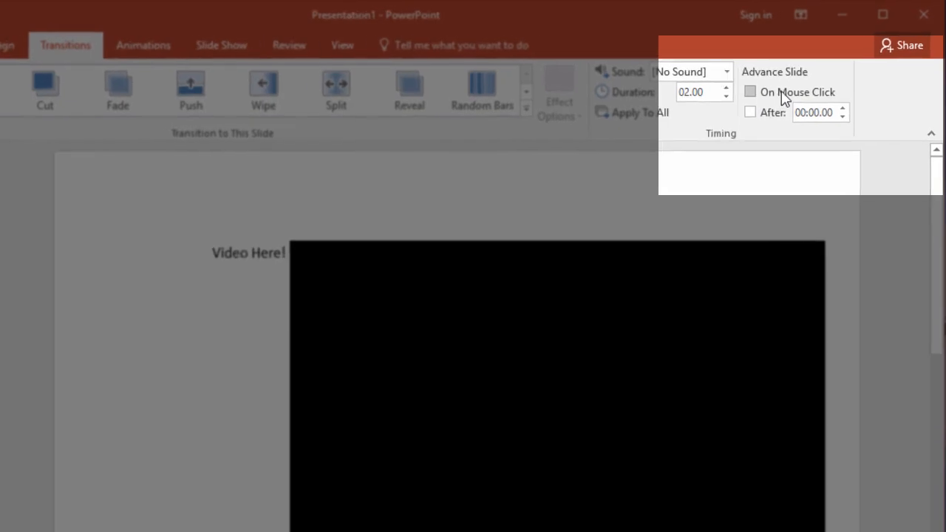
- Make slide 1 advance automatically after 02:10.00 instead of on mouse click
{"action": "left_click", "coordinate": [750, 112]}
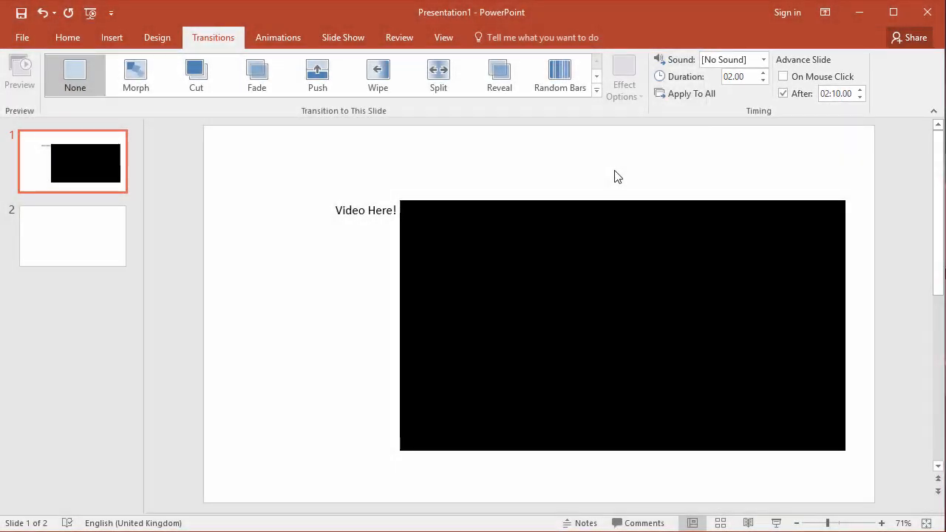
{"action": "mouse_move", "coordinate": [590, 286]}
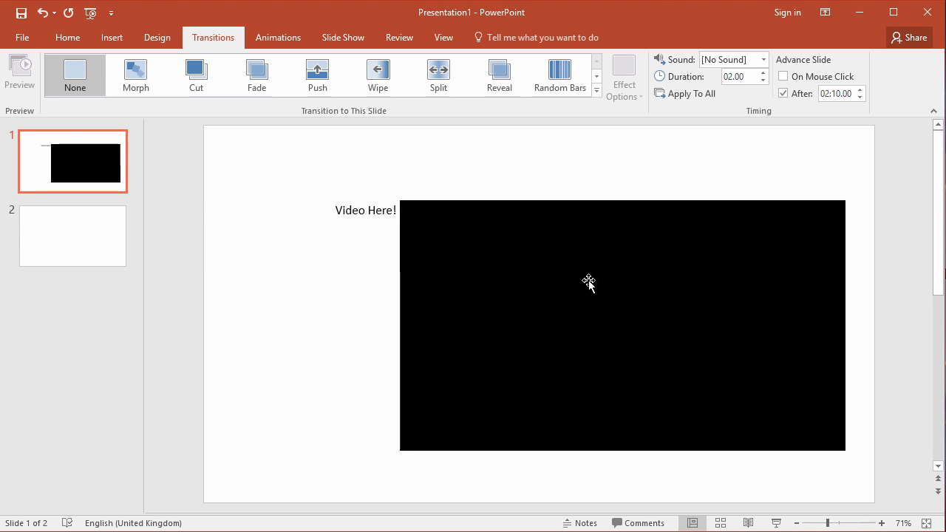
{"action": "mouse_move", "coordinate": [641, 262]}
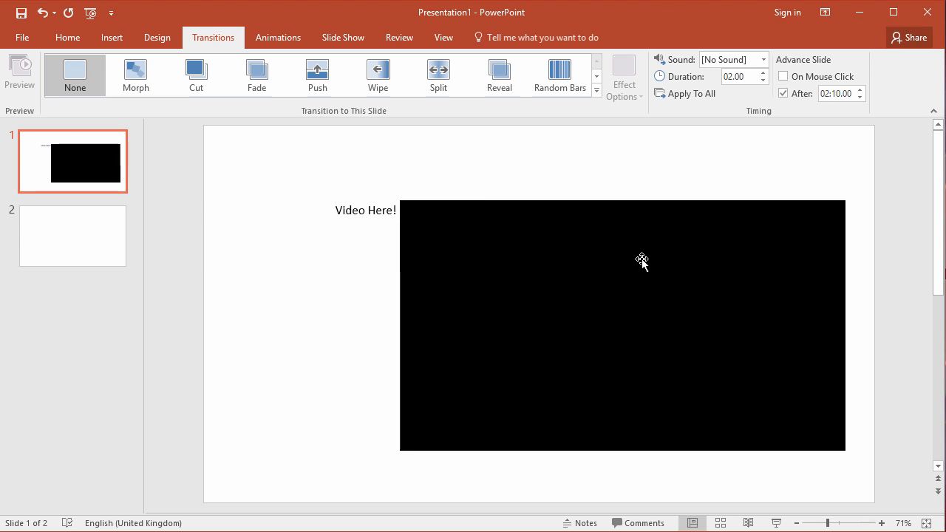
{"action": "left_click", "coordinate": [73, 236]}
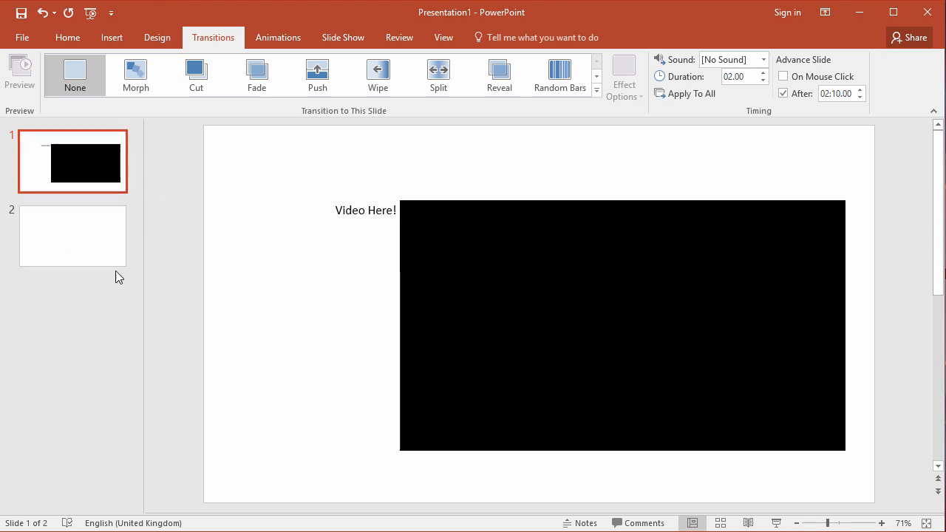
{"action": "mouse_move", "coordinate": [94, 235]}
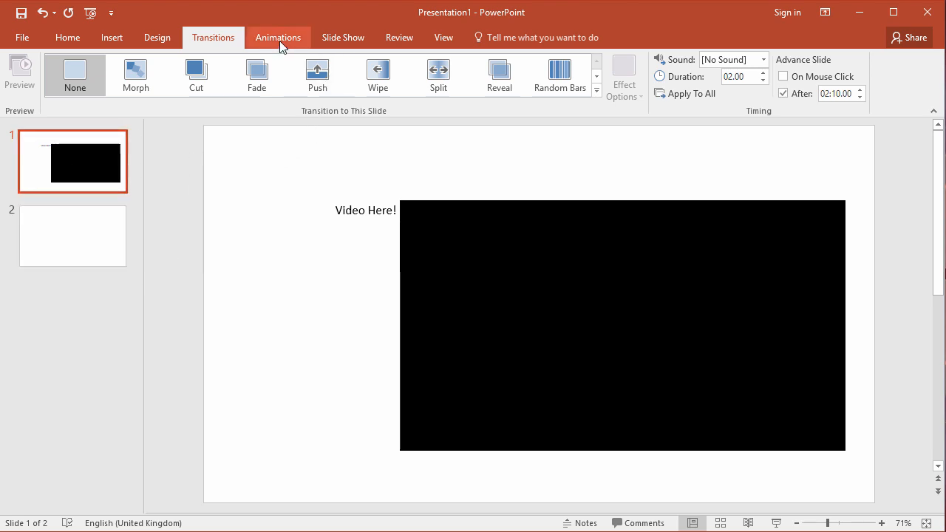
{"action": "left_click", "coordinate": [343, 37]}
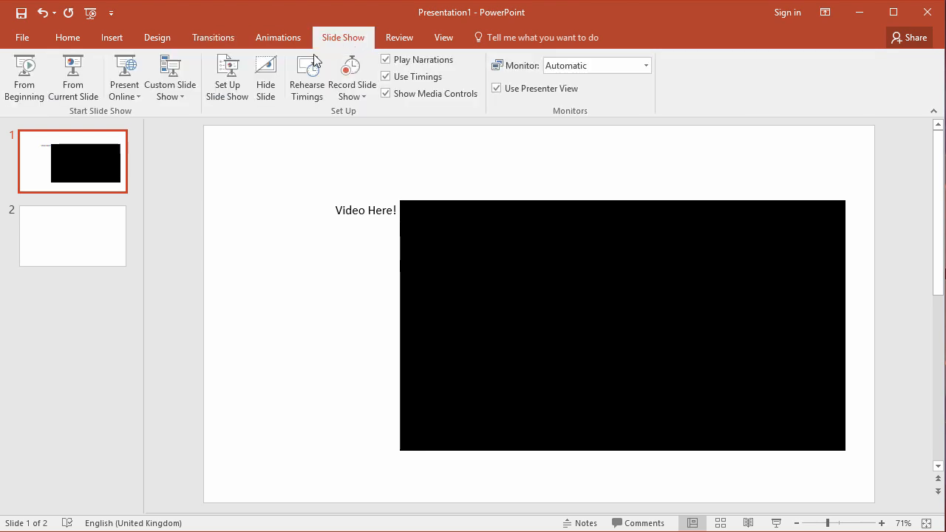
- Enable 'Loop continuously until Esc' in Set Up Slide Show and confirm with OK
{"action": "left_click", "coordinate": [227, 77]}
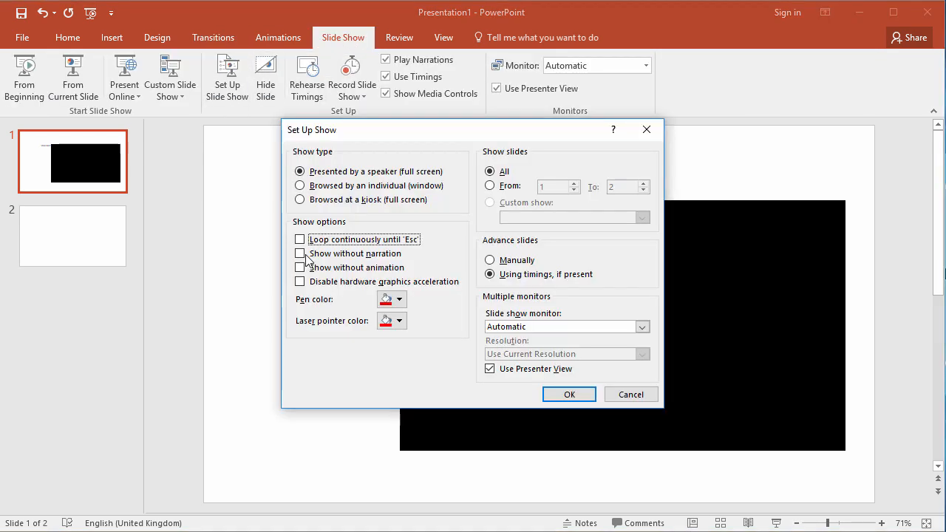
{"action": "left_click", "coordinate": [299, 238]}
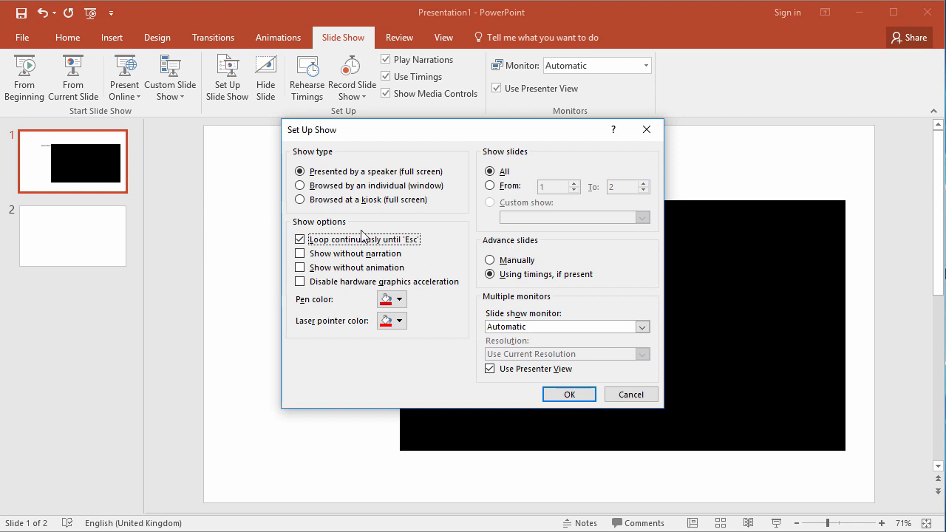
{"action": "left_click", "coordinate": [568, 394]}
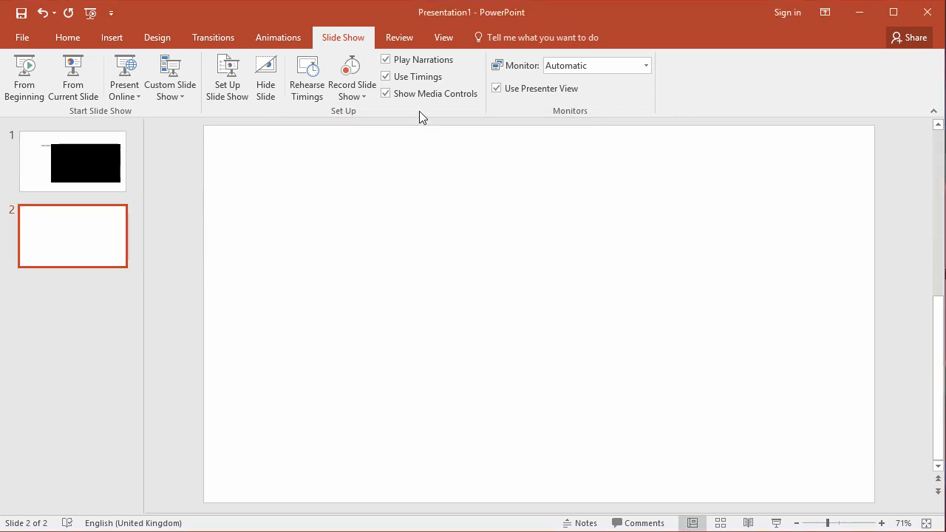
- Check slide 2's 00:02.00 and slide 1's timings, then reopen Set Up Slide Show
{"action": "left_click", "coordinate": [213, 37]}
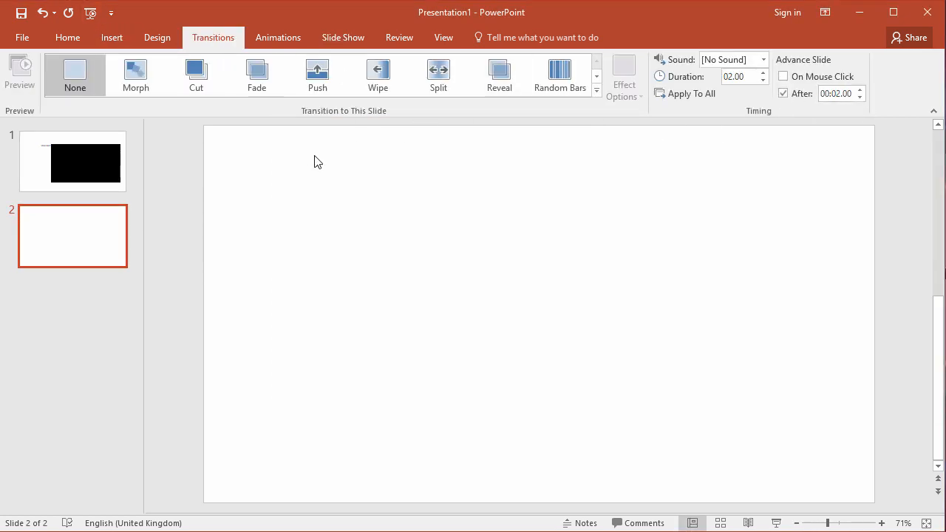
{"action": "mouse_move", "coordinate": [108, 145]}
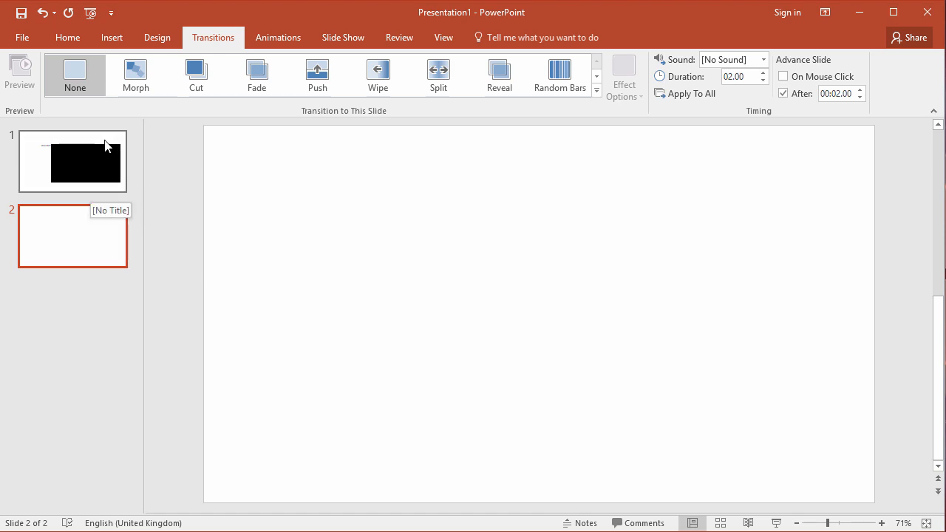
{"action": "left_click", "coordinate": [72, 160]}
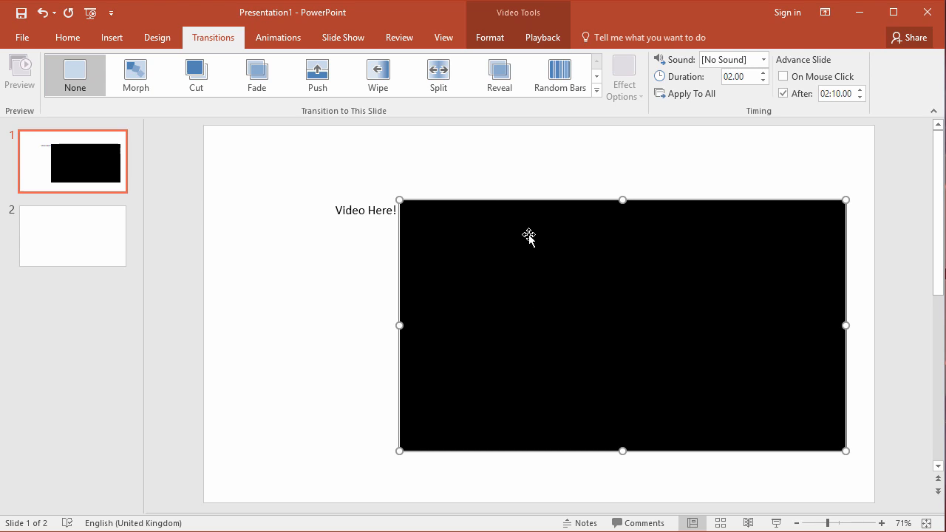
{"action": "mouse_move", "coordinate": [549, 266]}
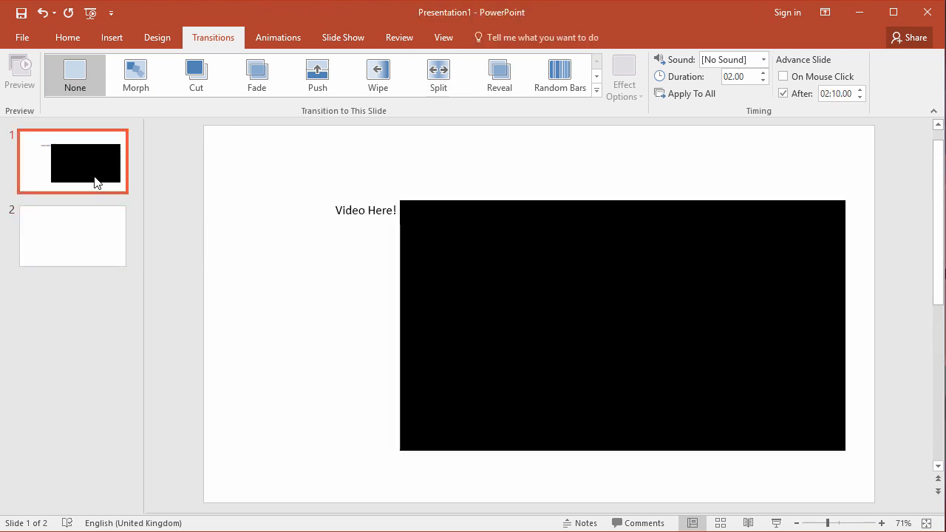
{"action": "left_click", "coordinate": [343, 37]}
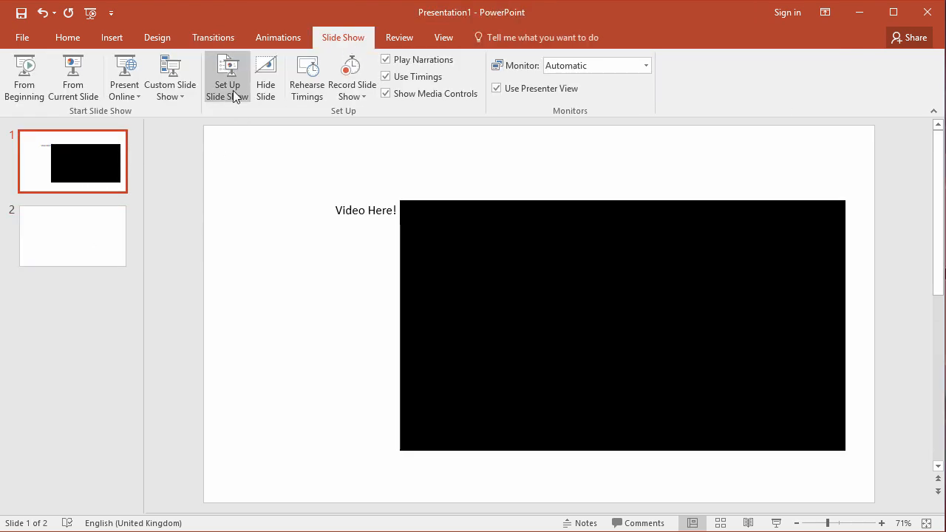
{"action": "left_click", "coordinate": [227, 77]}
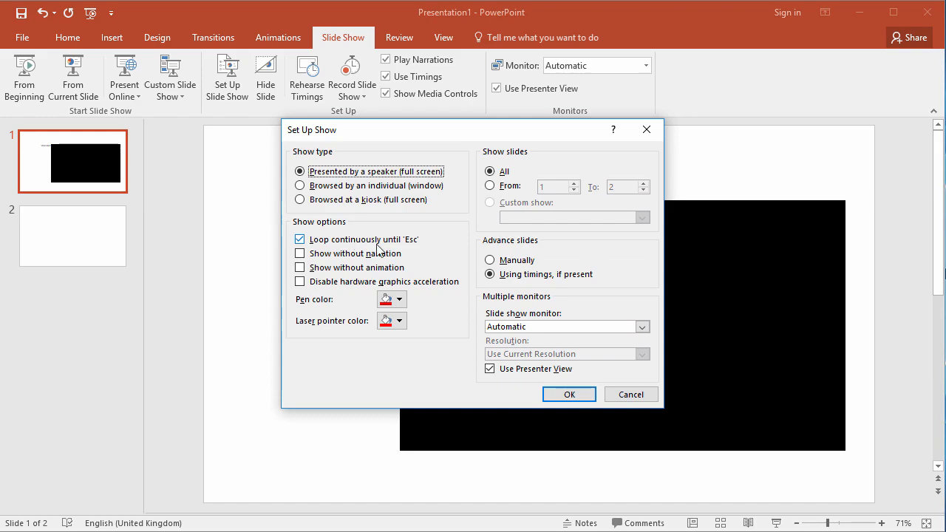